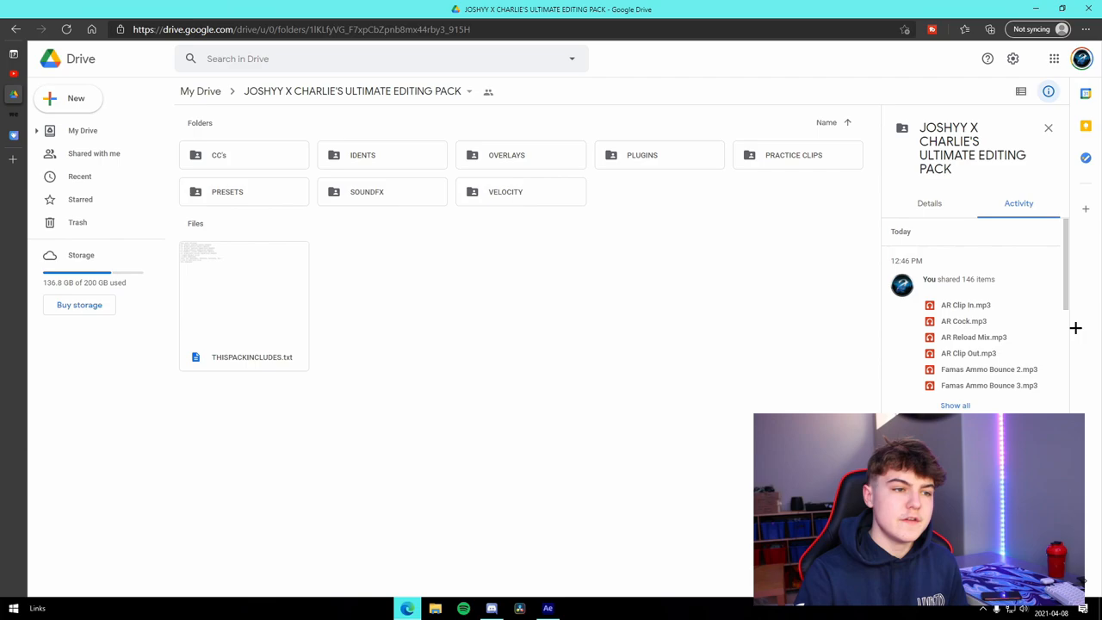
Step: Preview the pack's contents text file, close it, and open the CC's colour correction folder
{"action": "double_click", "coordinate": [251, 301]}
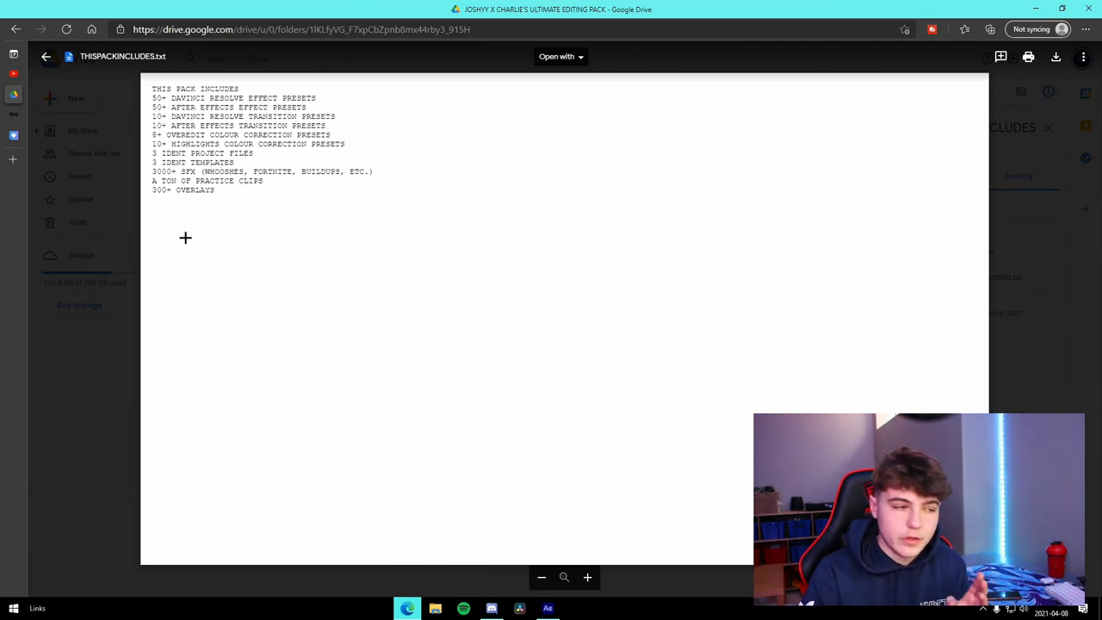
{"action": "left_click", "coordinate": [46, 56]}
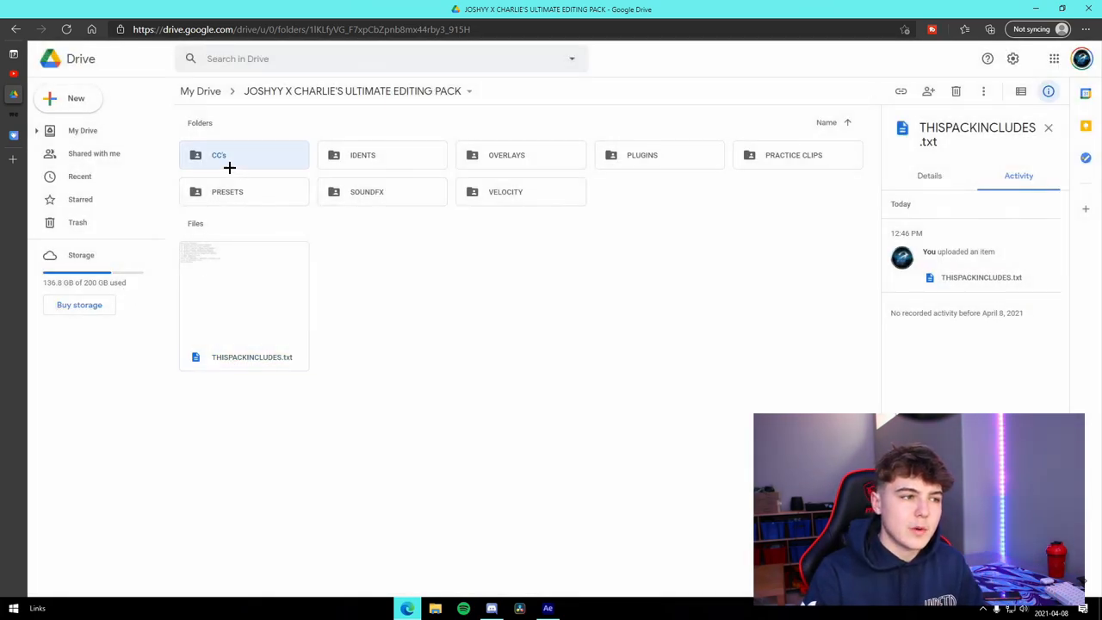
{"action": "double_click", "coordinate": [218, 156]}
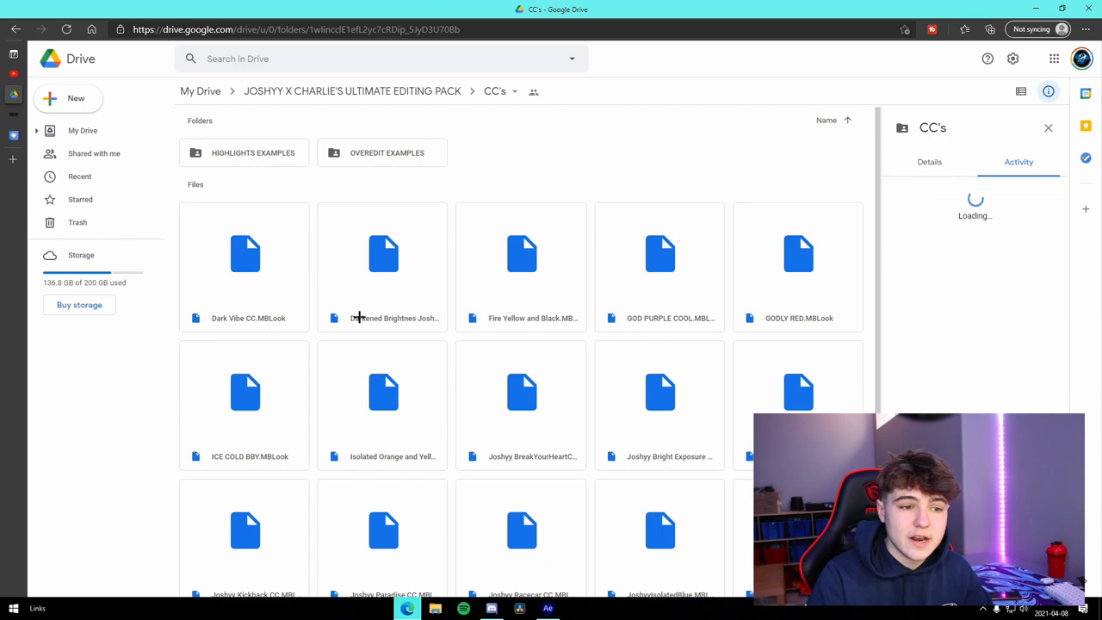
Step: Browse the HIGHLIGHTS EXAMPLES image folder and return to CC's
{"action": "scroll", "scroll_direction": "down", "scroll_amount": 3}
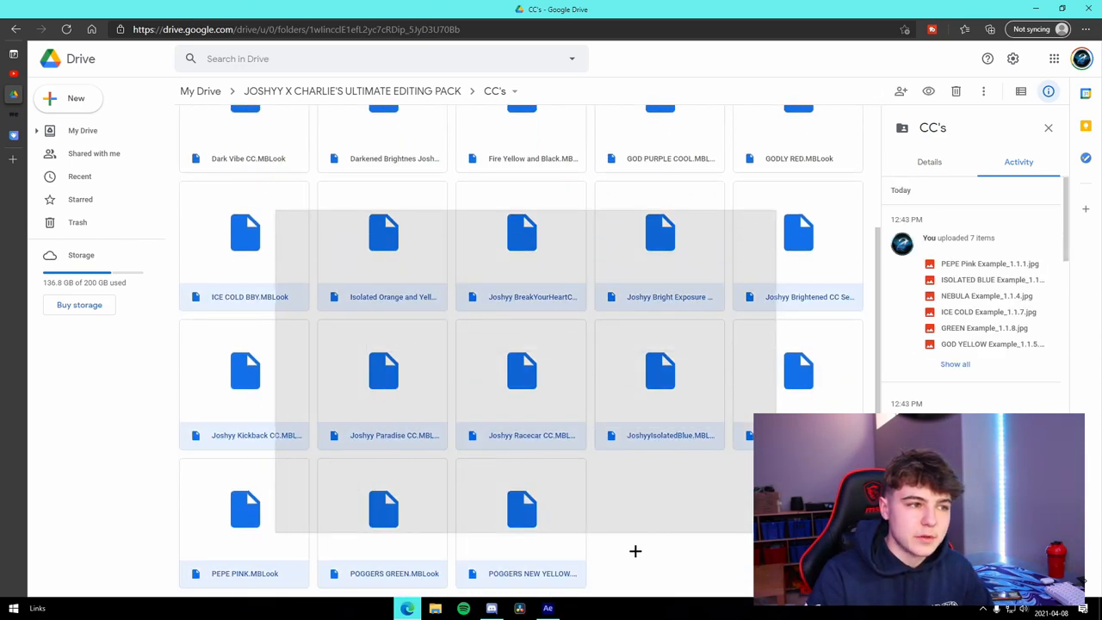
{"action": "scroll", "scroll_direction": "up", "scroll_amount": 3}
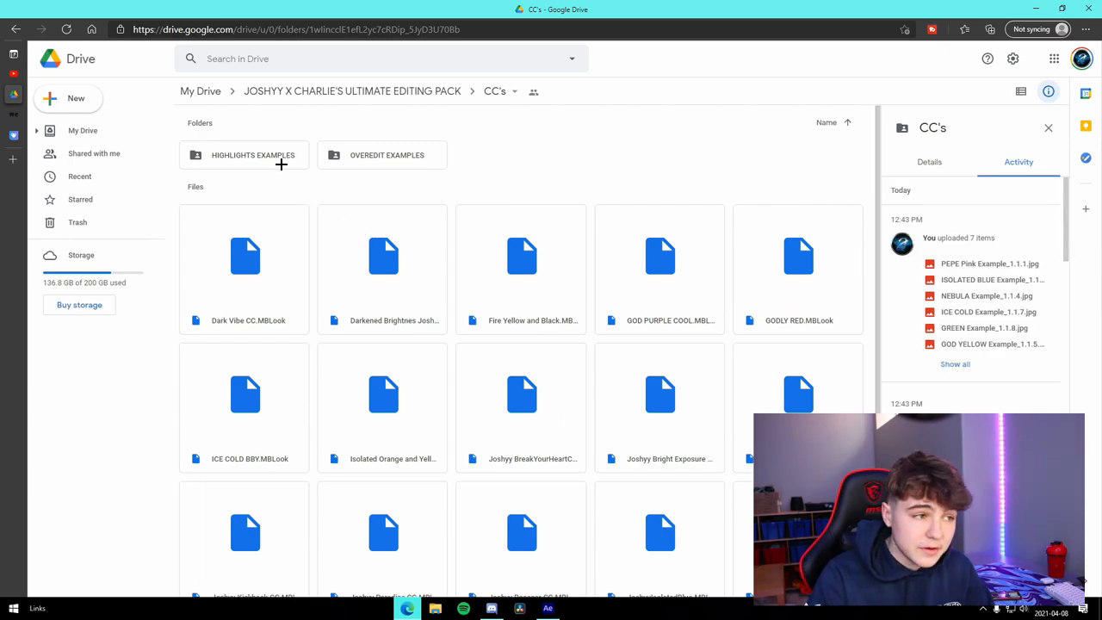
{"action": "double_click", "coordinate": [244, 155]}
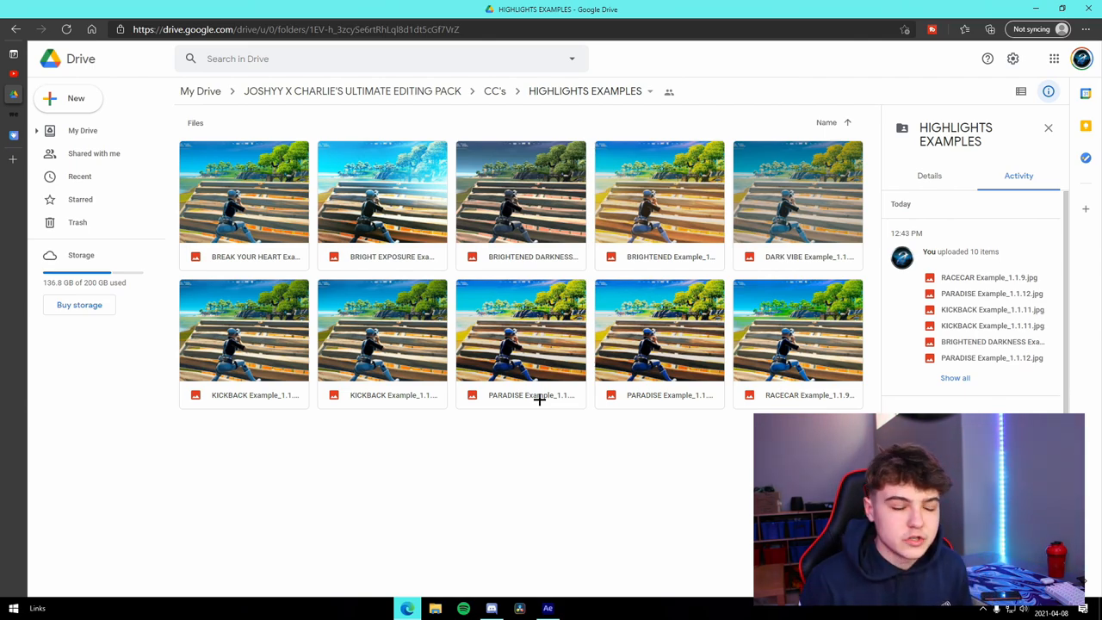
{"action": "mouse_move", "coordinate": [540, 398]}
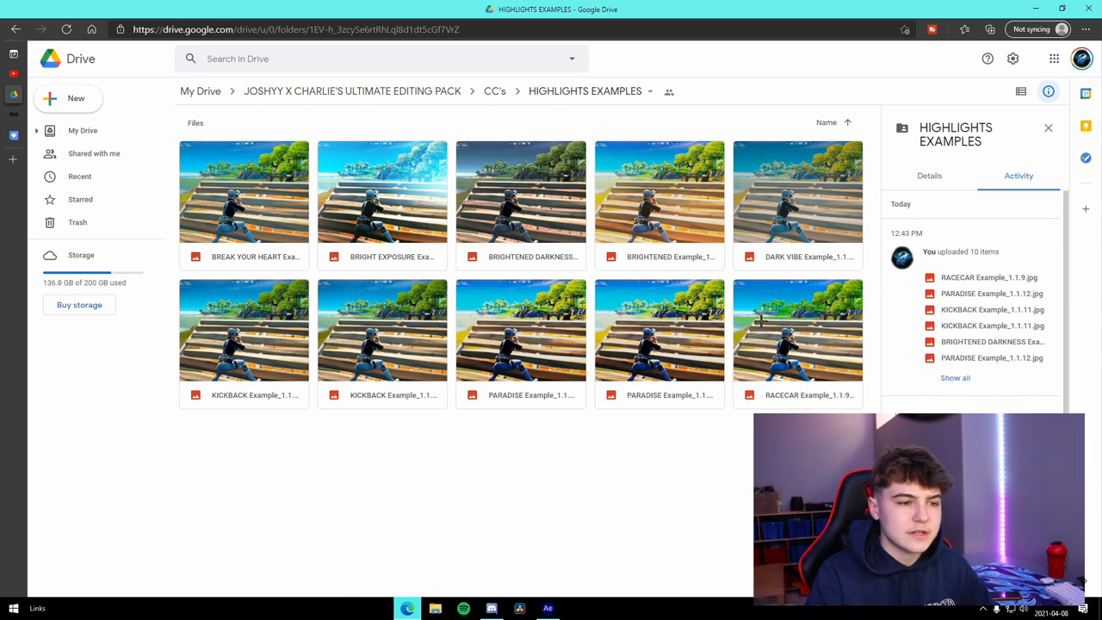
{"action": "left_click", "coordinate": [494, 90]}
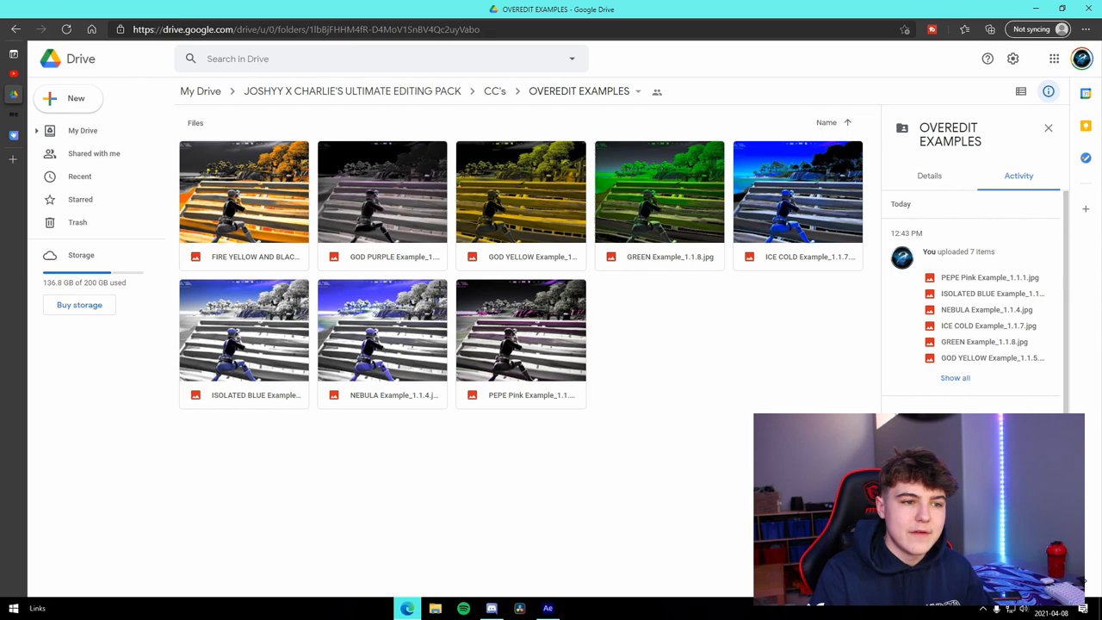
{"action": "mouse_move", "coordinate": [495, 92]}
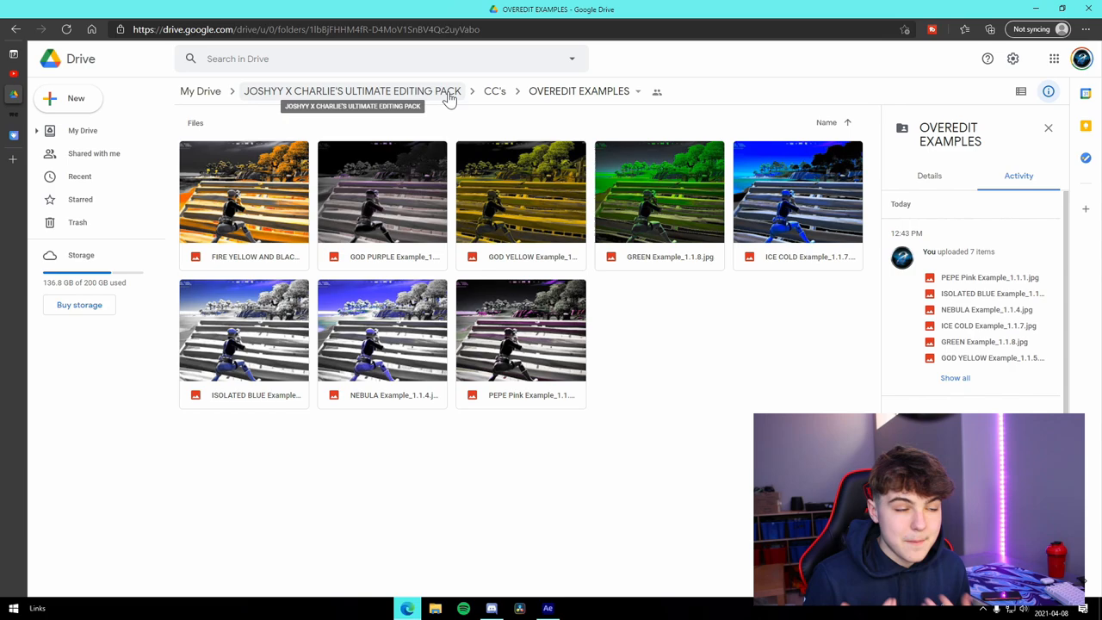
Step: Browse the IDENTS folder and its TEMPLATES subfolder, visit PLUGINS, and return to the pack folder
{"action": "left_click", "coordinate": [352, 91]}
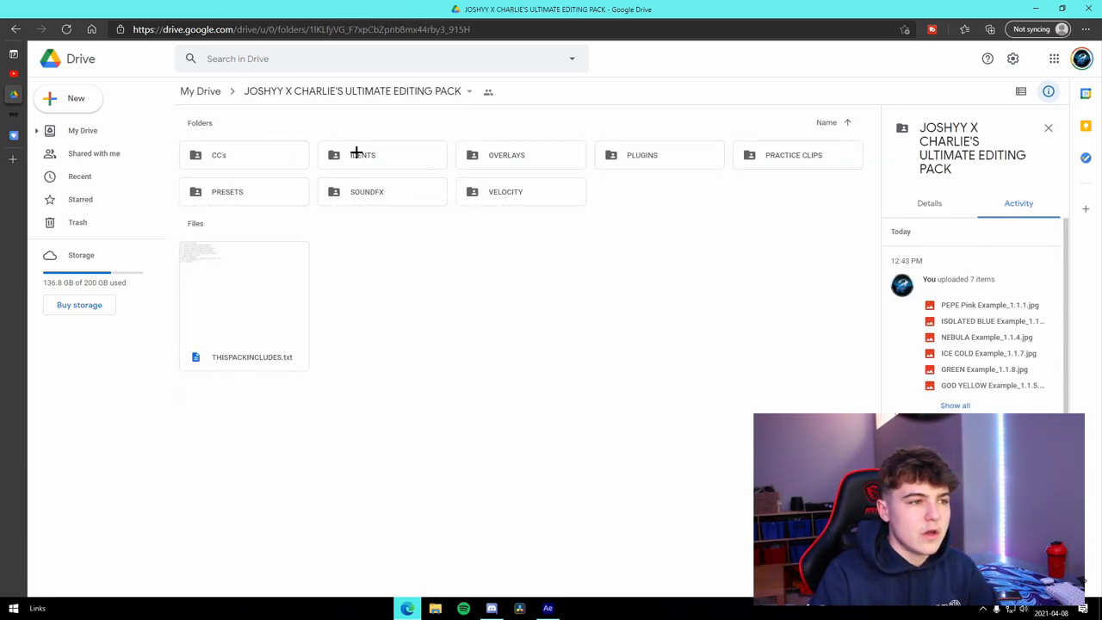
{"action": "double_click", "coordinate": [363, 155]}
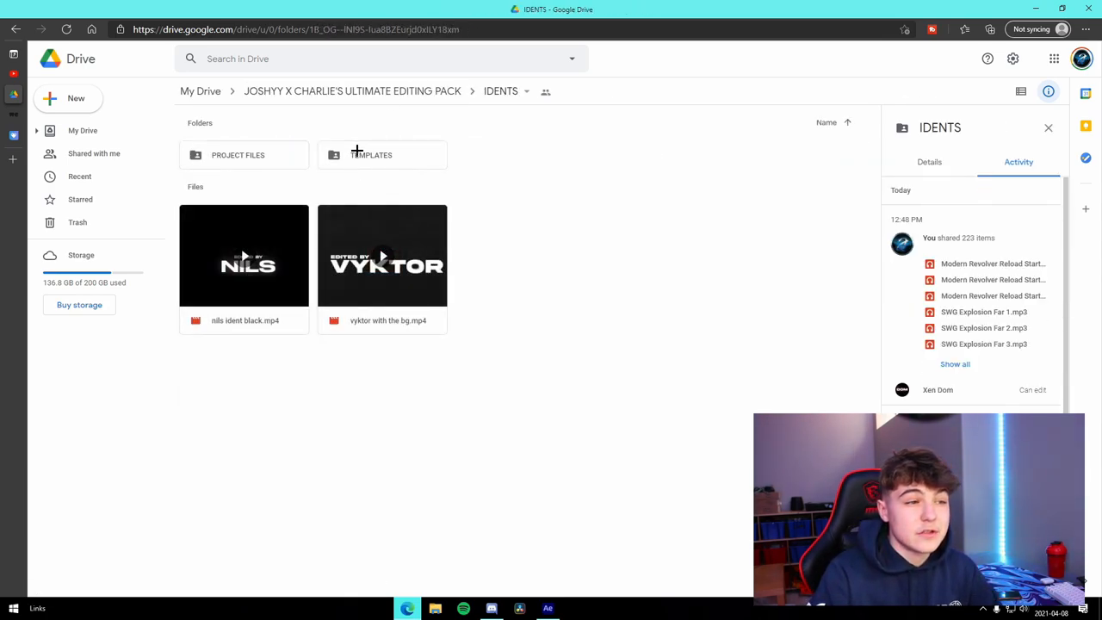
{"action": "double_click", "coordinate": [370, 155]}
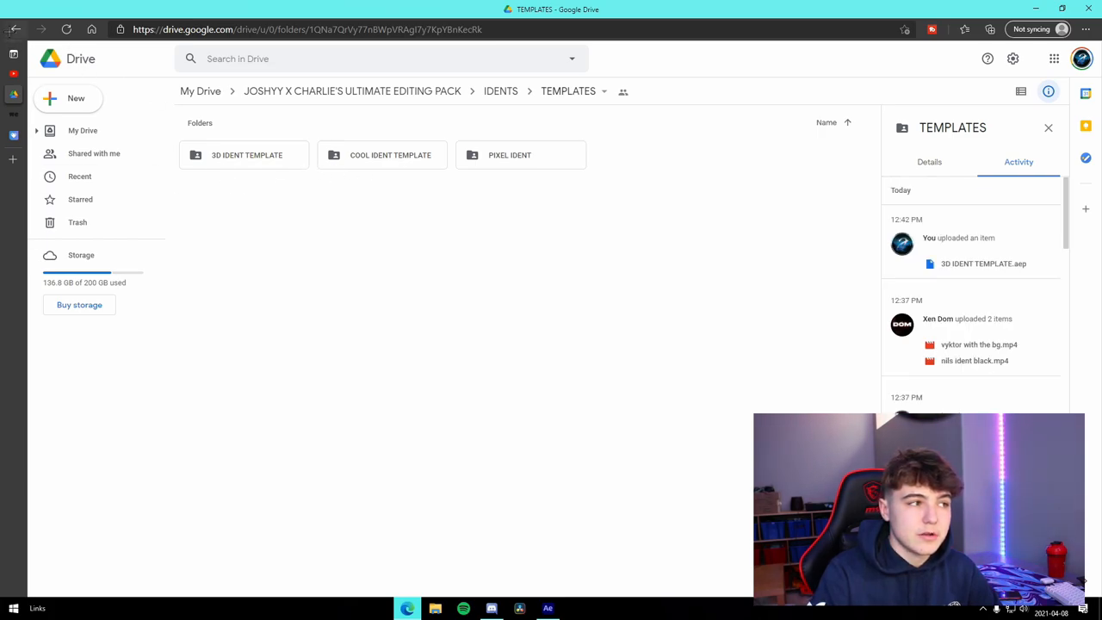
{"action": "left_click", "coordinate": [501, 92]}
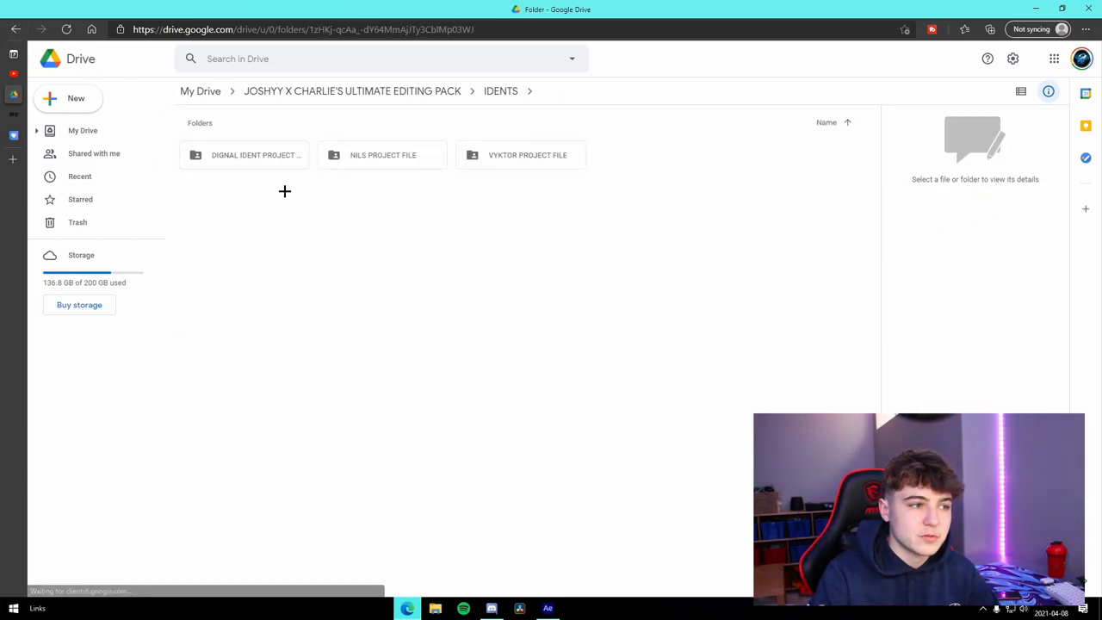
{"action": "left_click", "coordinate": [502, 90]}
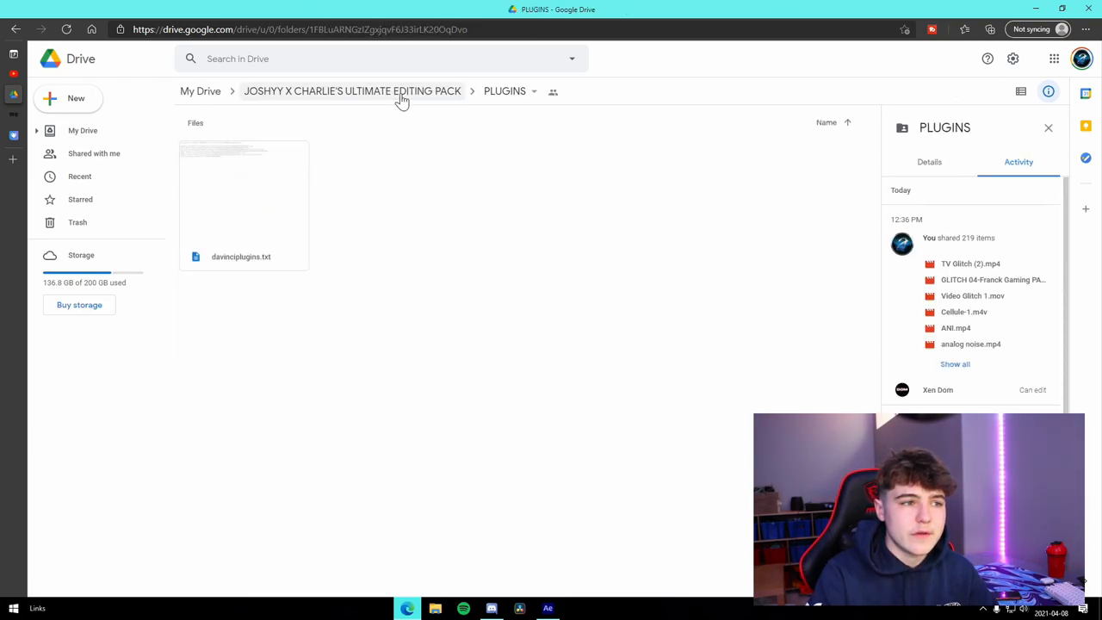
{"action": "left_click", "coordinate": [352, 90]}
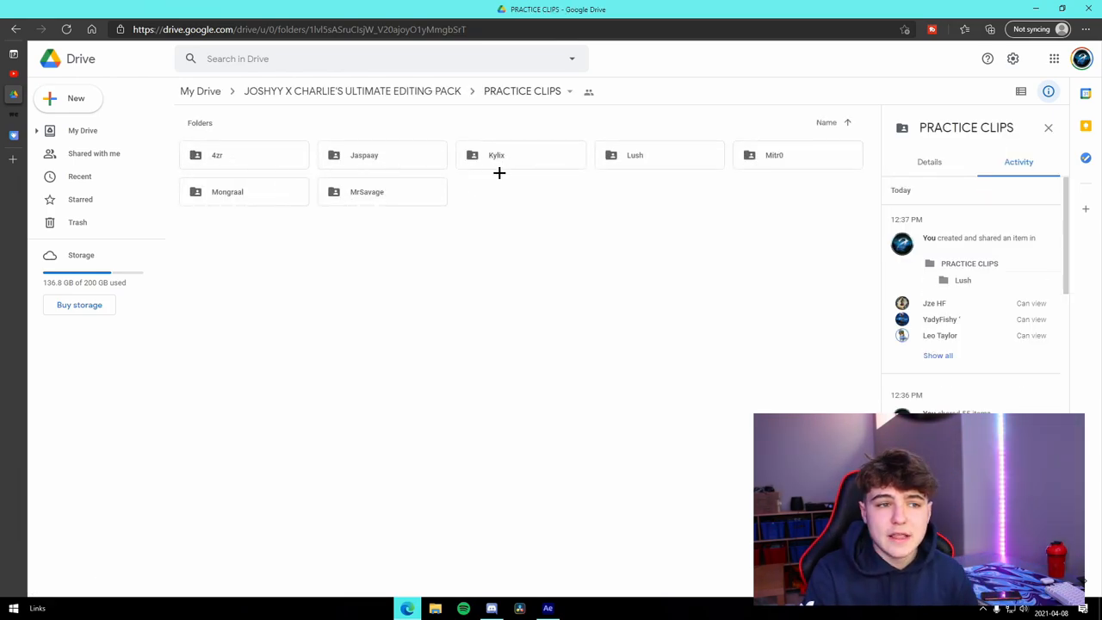
{"action": "mouse_move", "coordinate": [455, 133]}
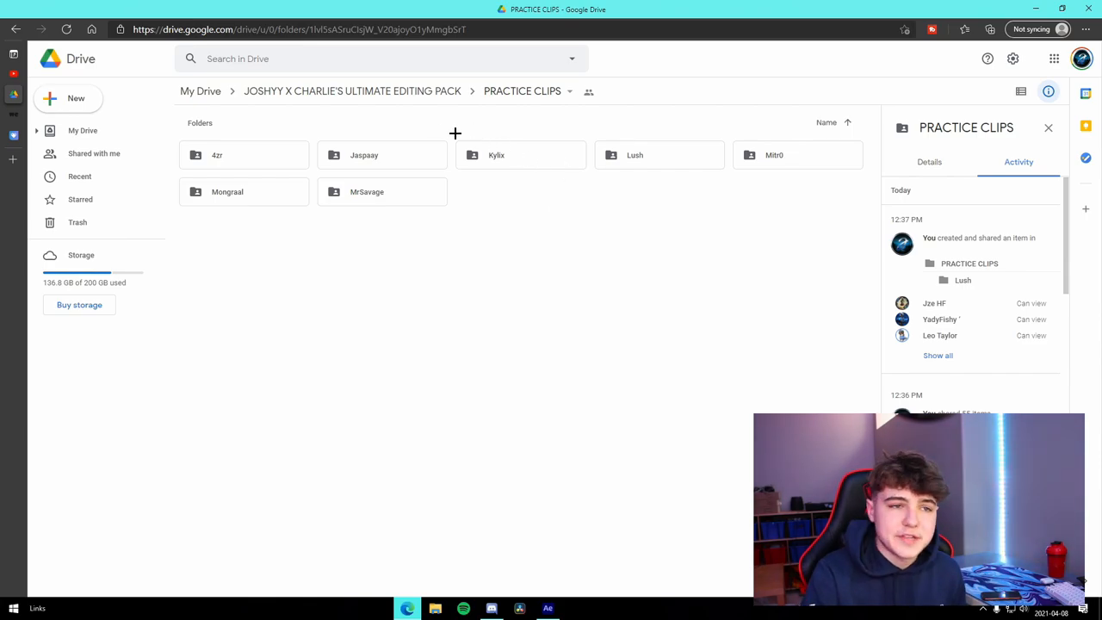
Step: Open PRESETS and preview the Pre-Kills, Transitions and Velocity After Effects folders
{"action": "left_click", "coordinate": [352, 90]}
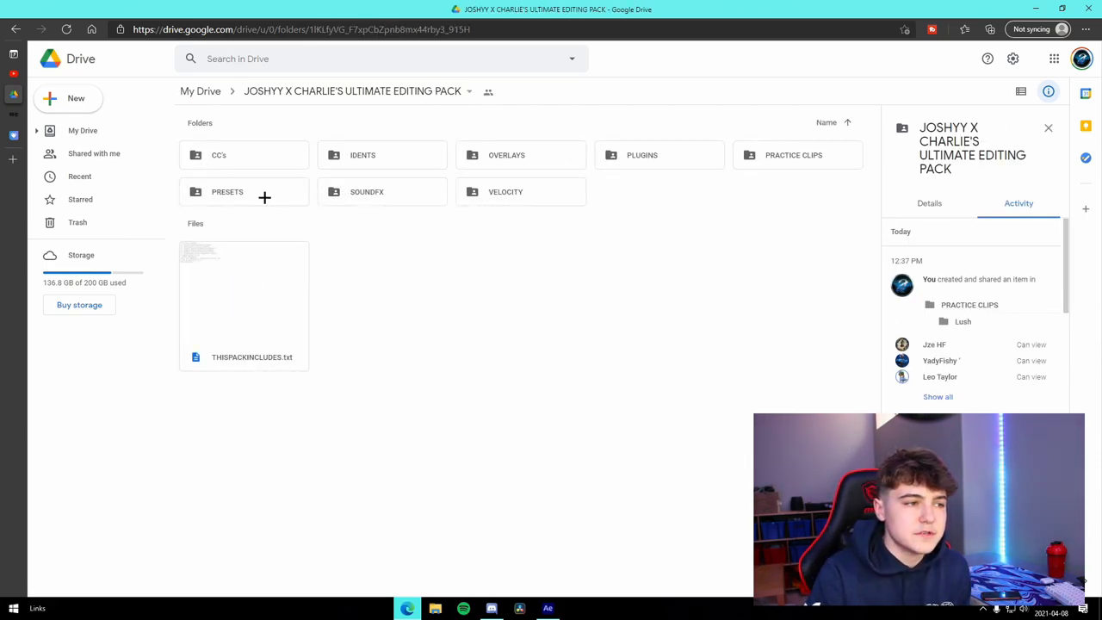
{"action": "double_click", "coordinate": [228, 192]}
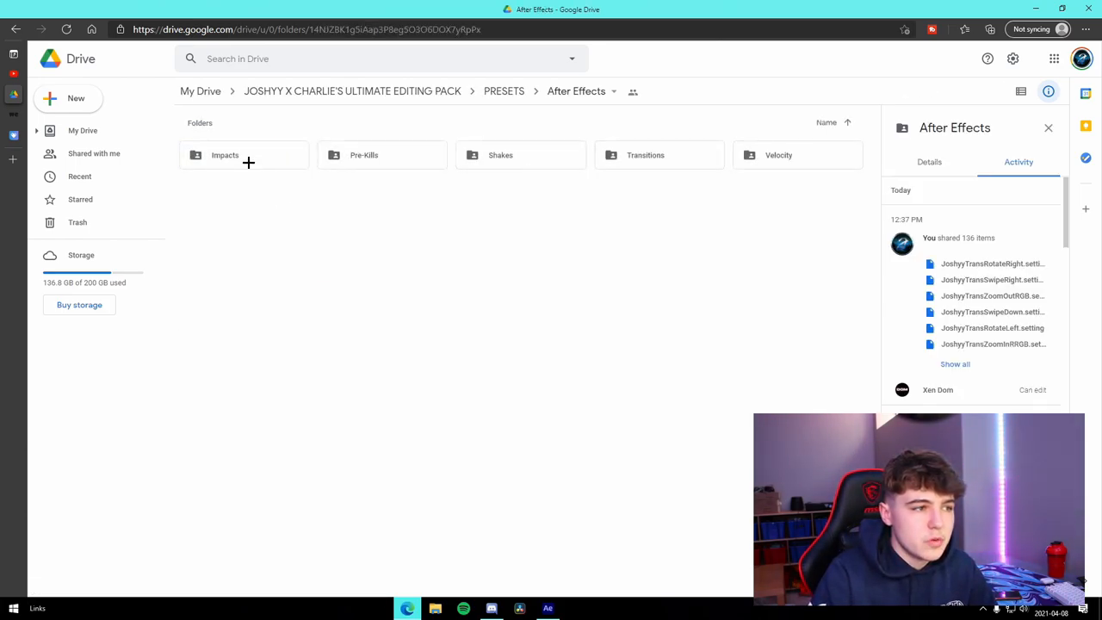
{"action": "left_click", "coordinate": [381, 155]}
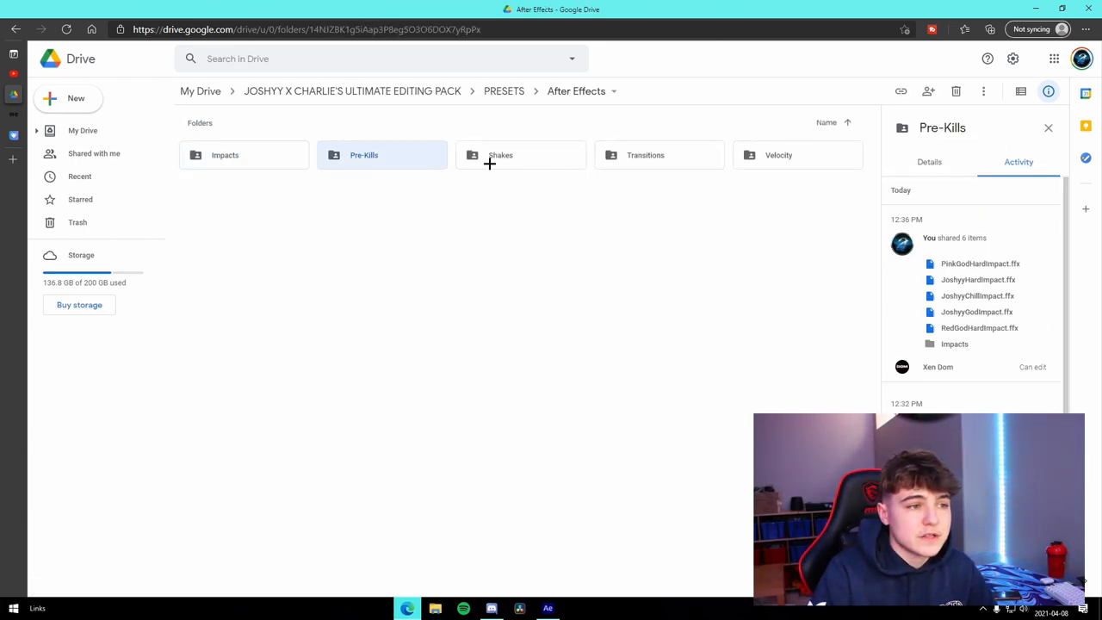
{"action": "left_click", "coordinate": [645, 155]}
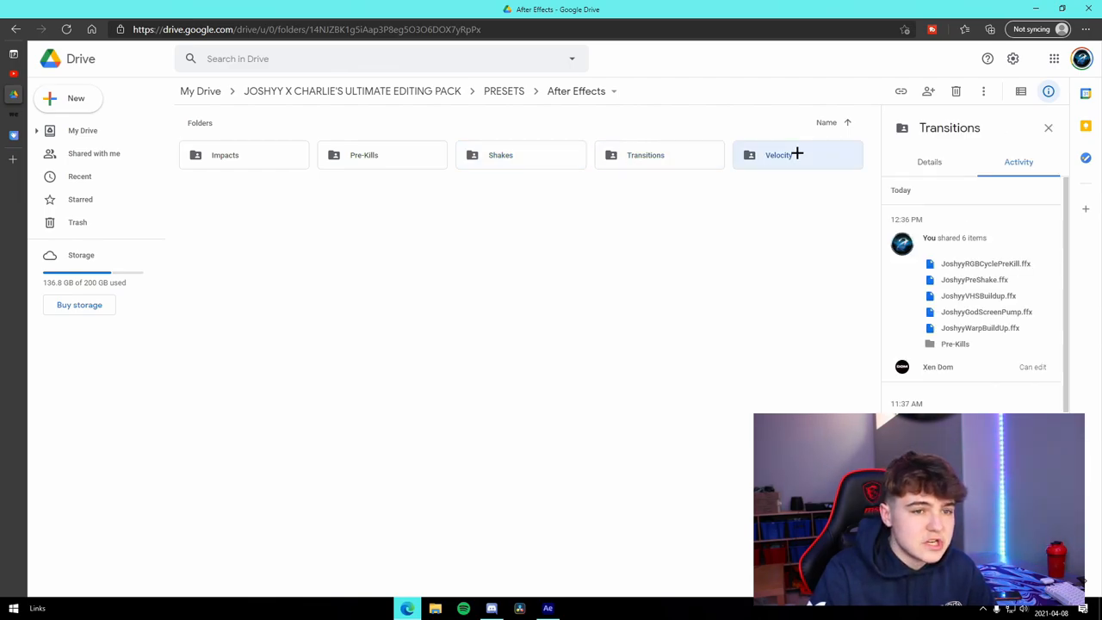
{"action": "left_click", "coordinate": [778, 155]}
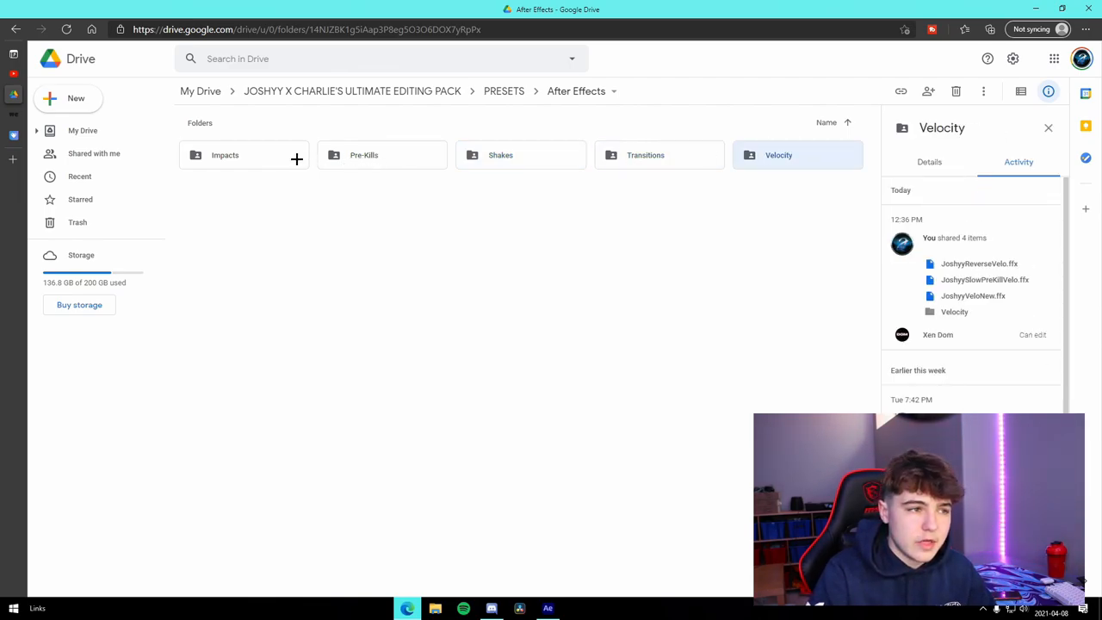
Step: Browse the Impacts presets, then return to PRESETS and open Davinci Resolve
{"action": "double_click", "coordinate": [225, 155]}
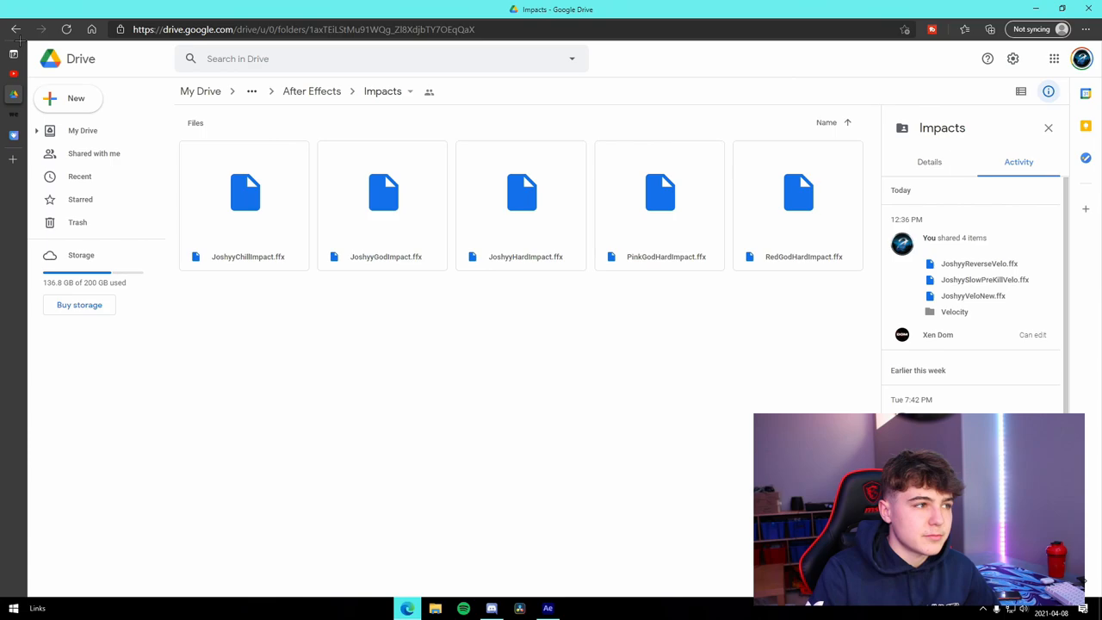
{"action": "left_click", "coordinate": [312, 92]}
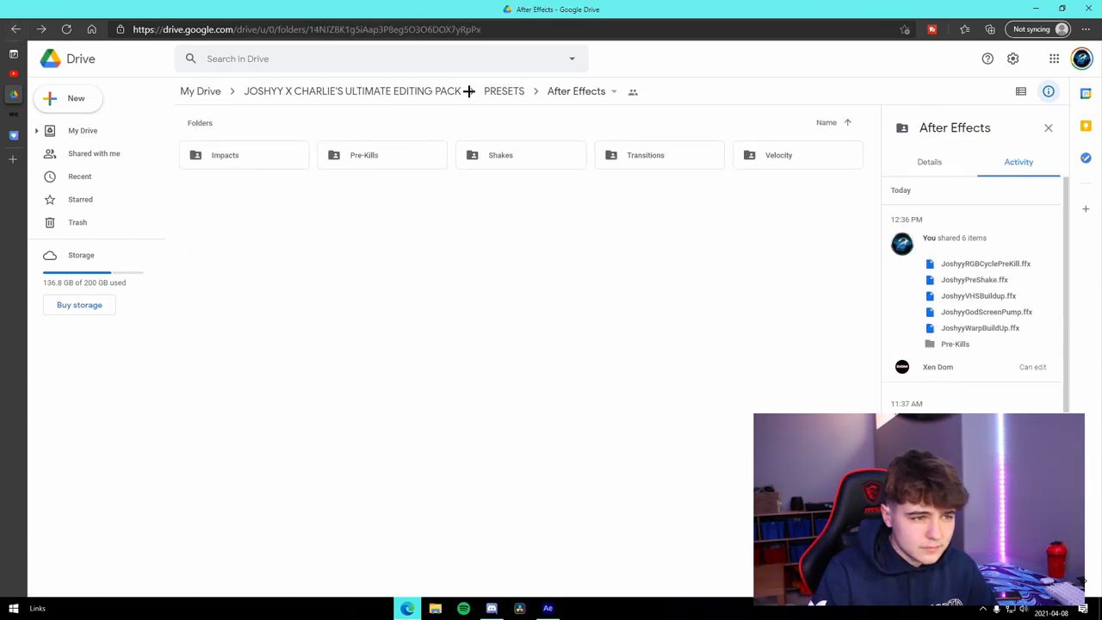
{"action": "left_click", "coordinate": [504, 91]}
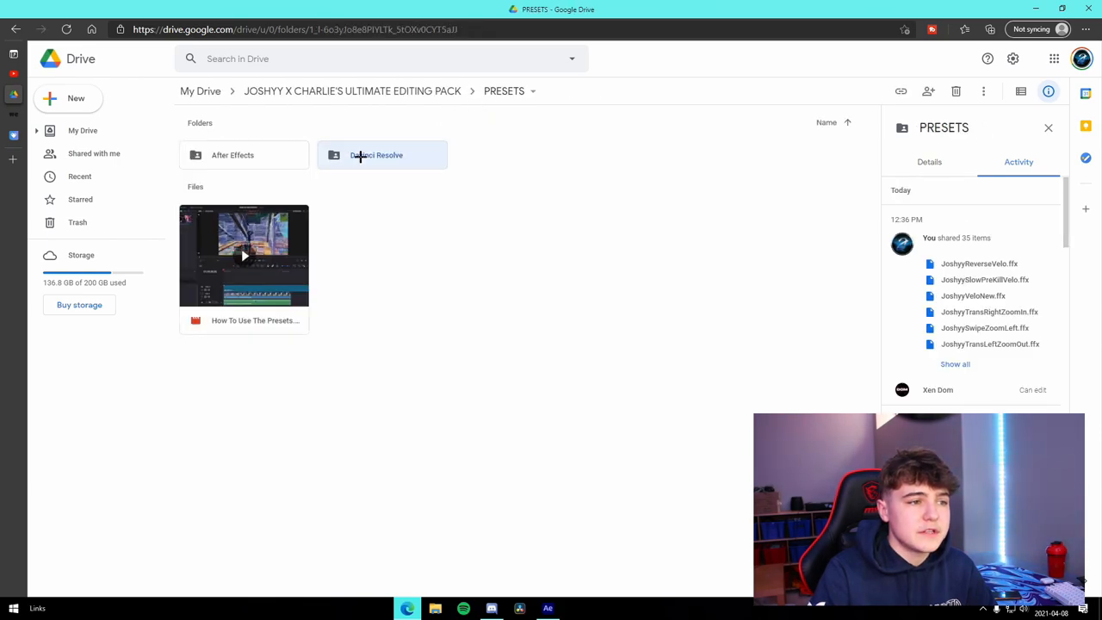
{"action": "double_click", "coordinate": [376, 155]}
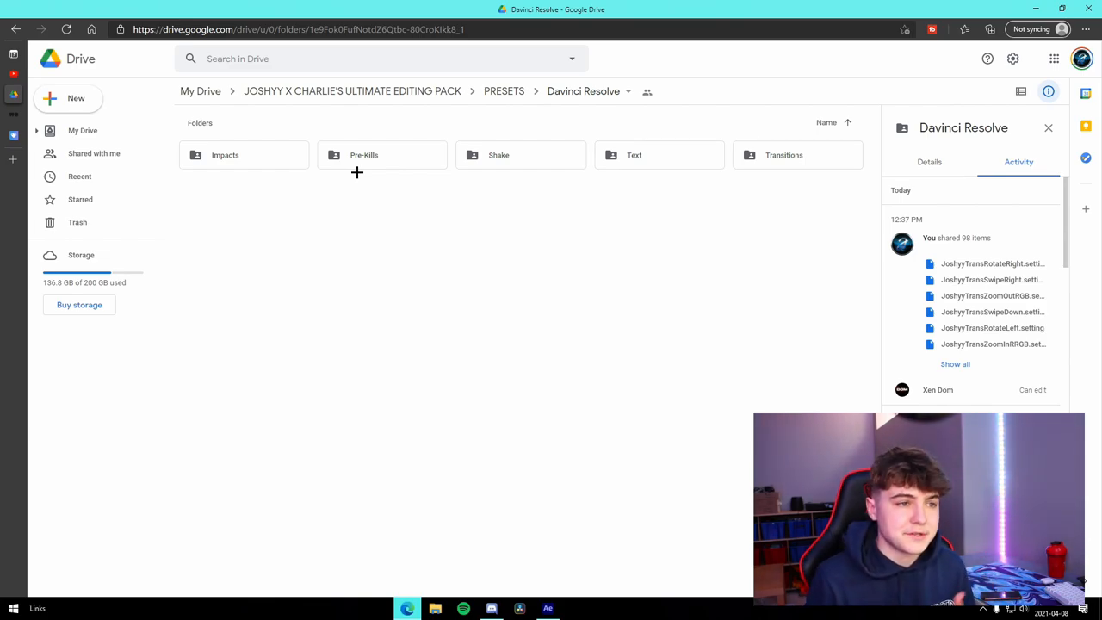
{"action": "mouse_move", "coordinate": [412, 91]}
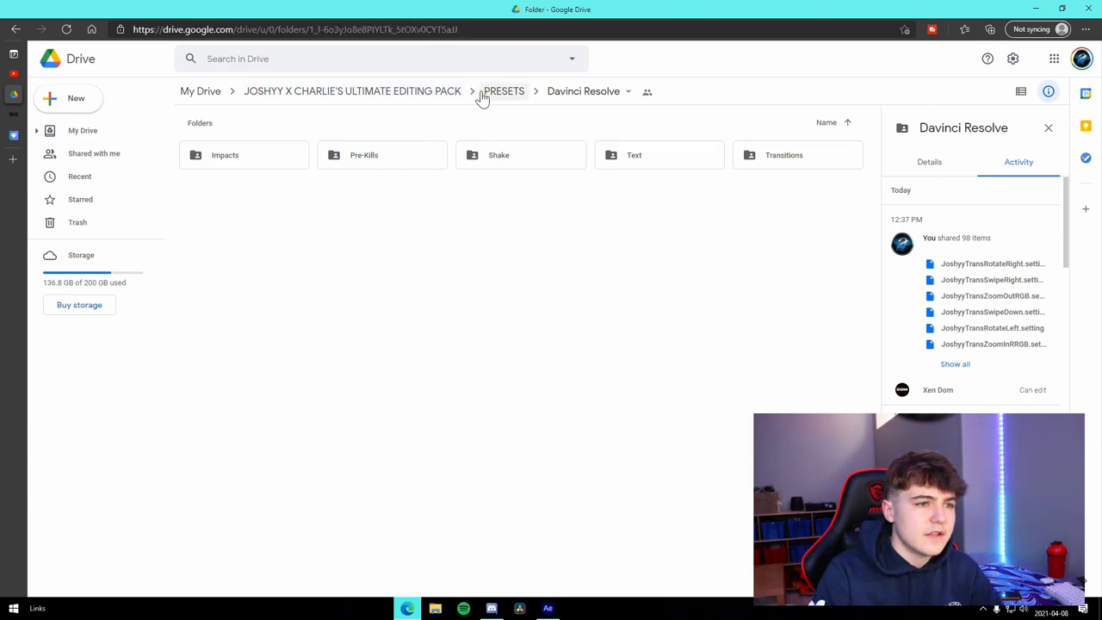
Step: Browse SOUNDFX down to the GOD SFX Gun sound effects, then back out to SOUNDFX
{"action": "left_click", "coordinate": [352, 91]}
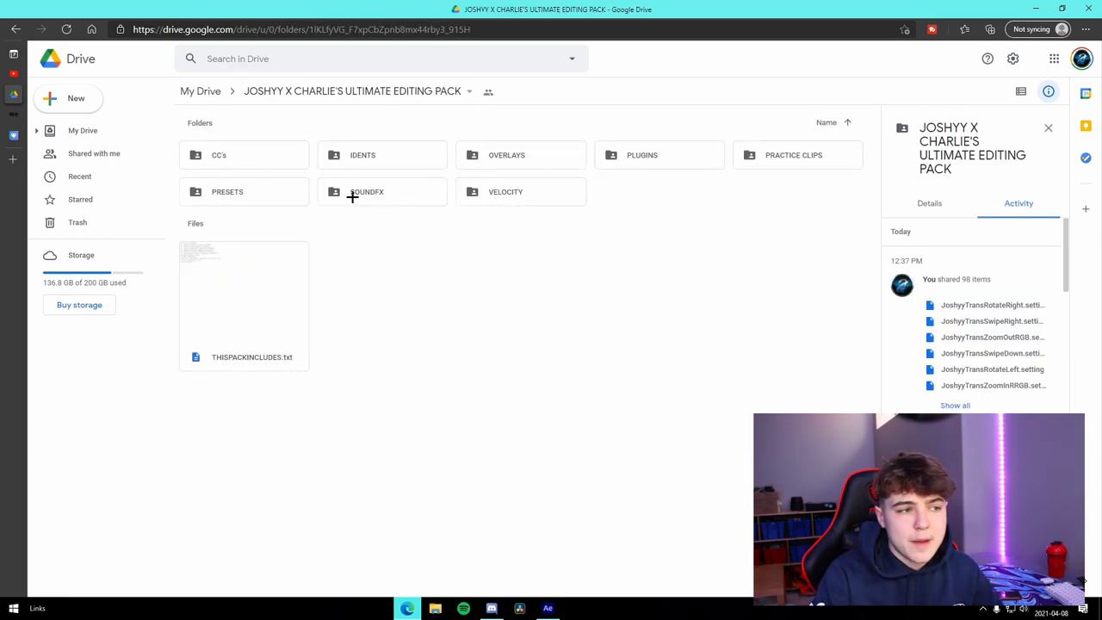
{"action": "double_click", "coordinate": [367, 191]}
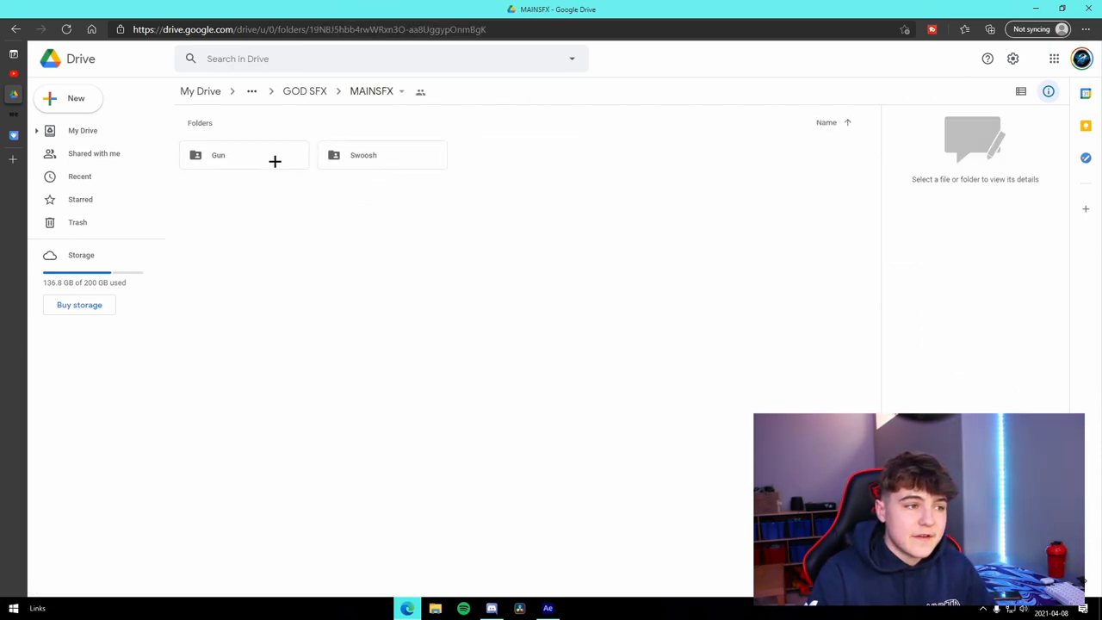
{"action": "double_click", "coordinate": [218, 155]}
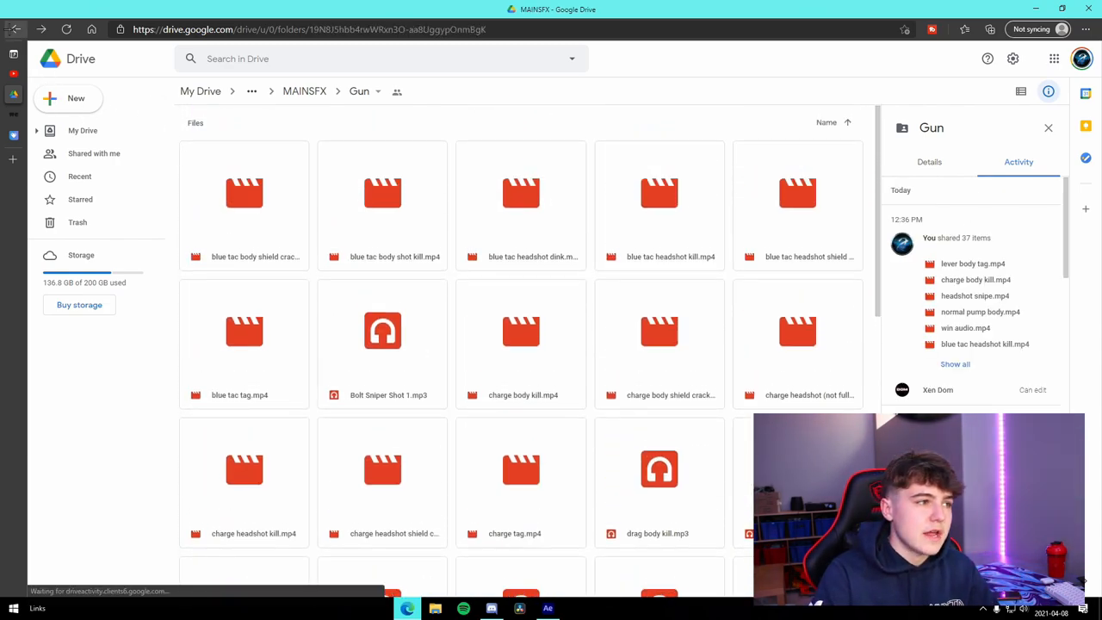
{"action": "left_click", "coordinate": [304, 91]}
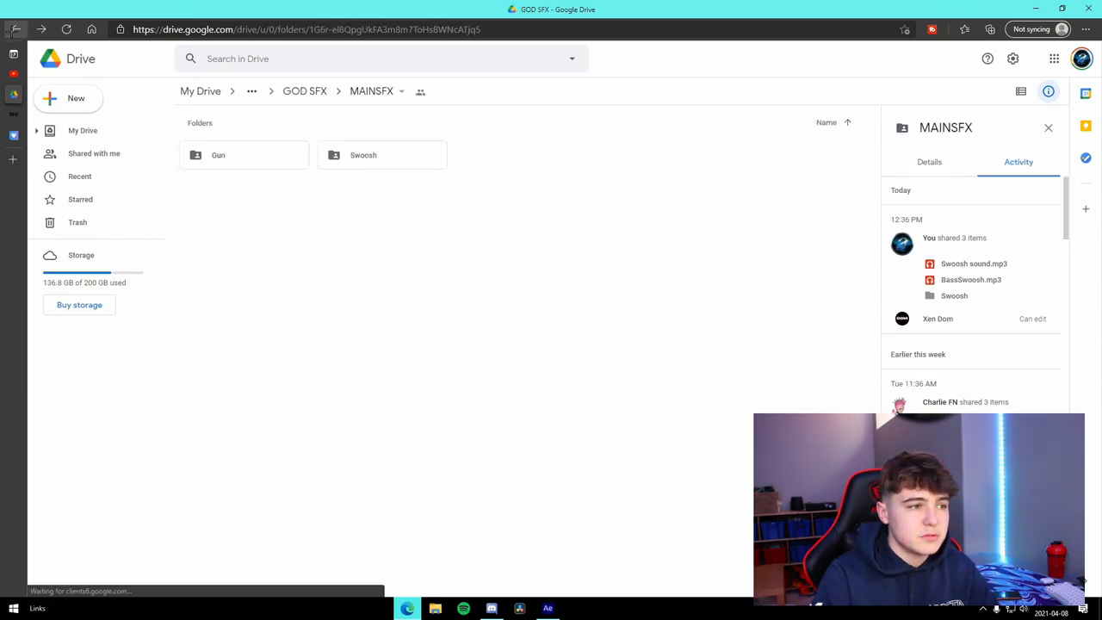
{"action": "left_click", "coordinate": [305, 91]}
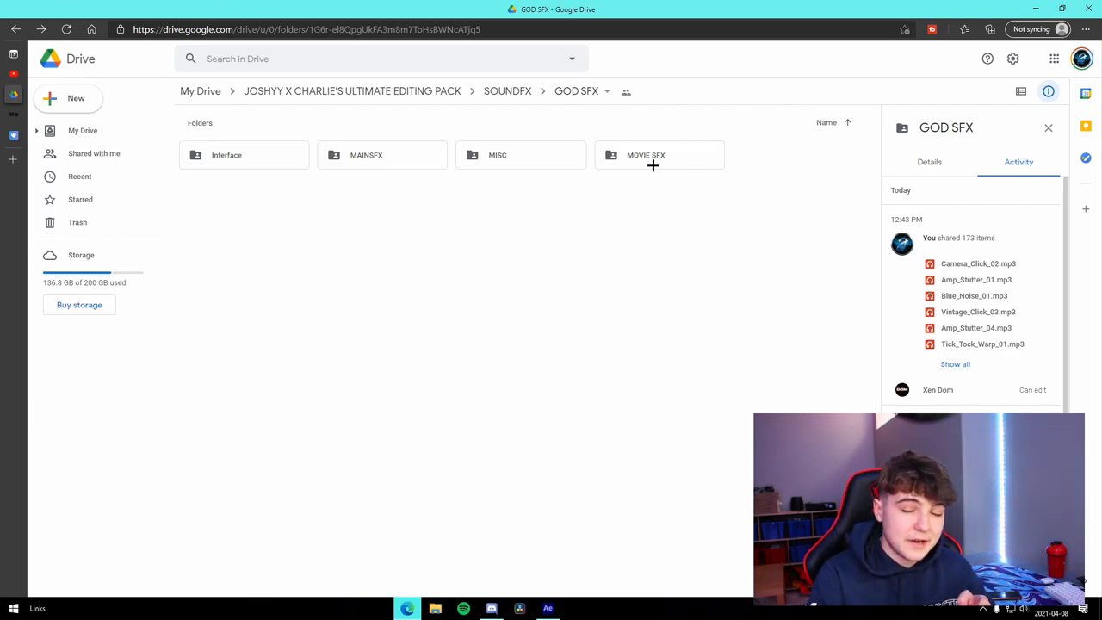
{"action": "left_click", "coordinate": [508, 91]}
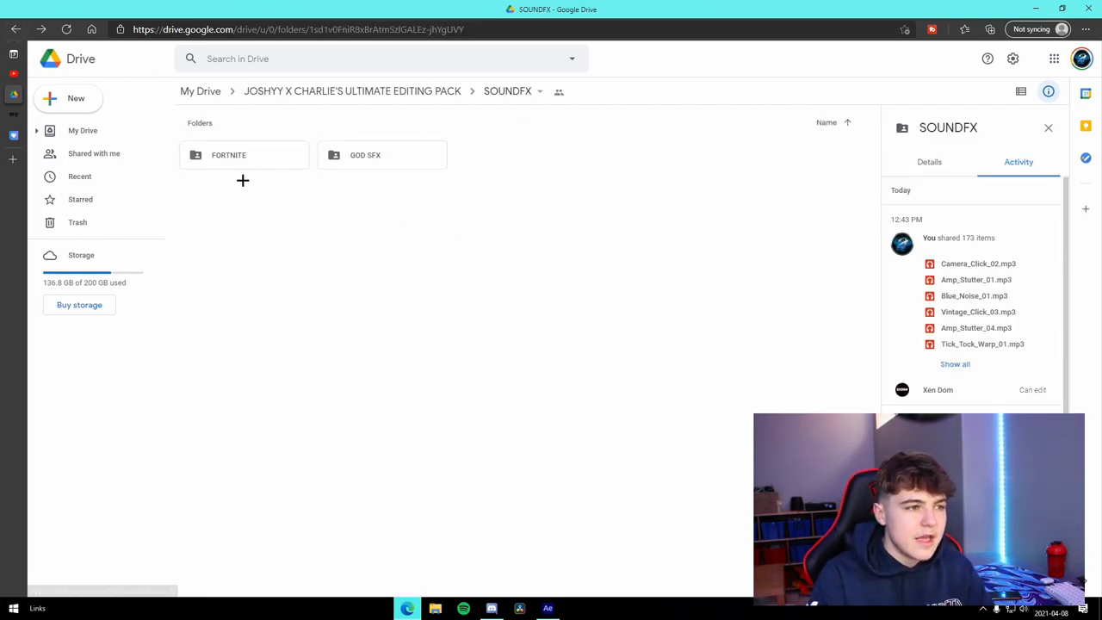
Step: Browse the FORTNITE sound effects, then open VELOCITY's Joshyy folder and return
{"action": "double_click", "coordinate": [228, 155]}
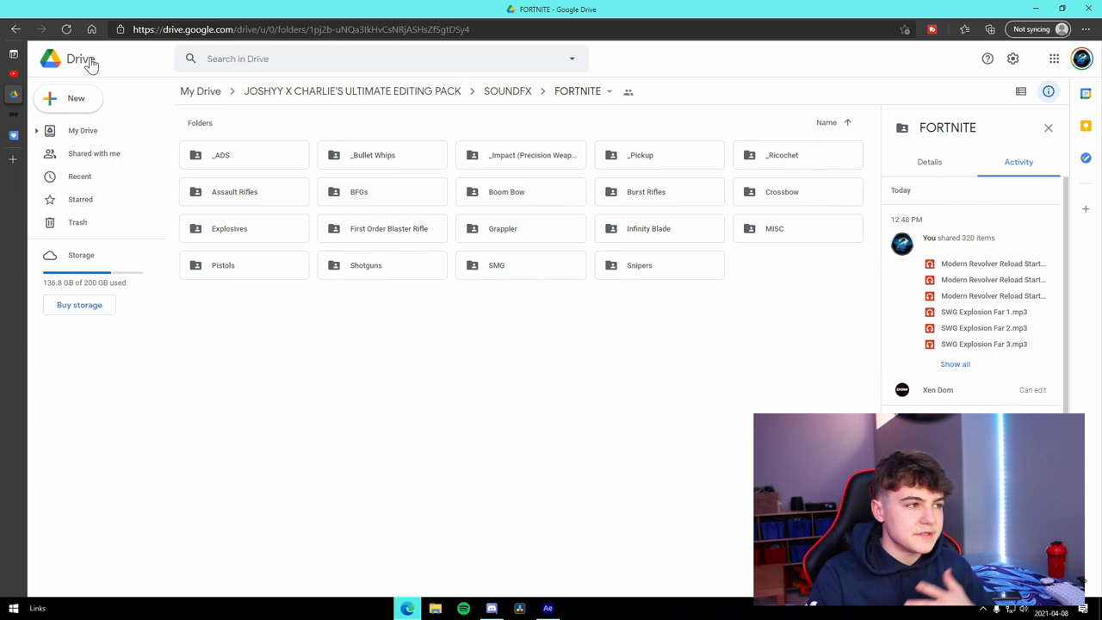
{"action": "left_click", "coordinate": [507, 90]}
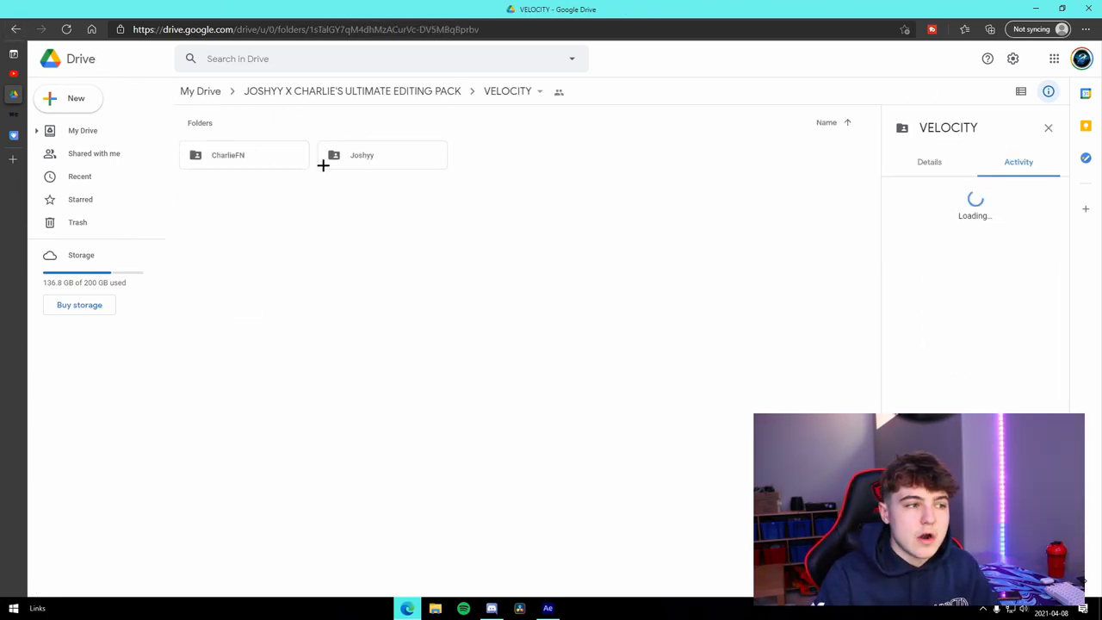
{"action": "double_click", "coordinate": [362, 155]}
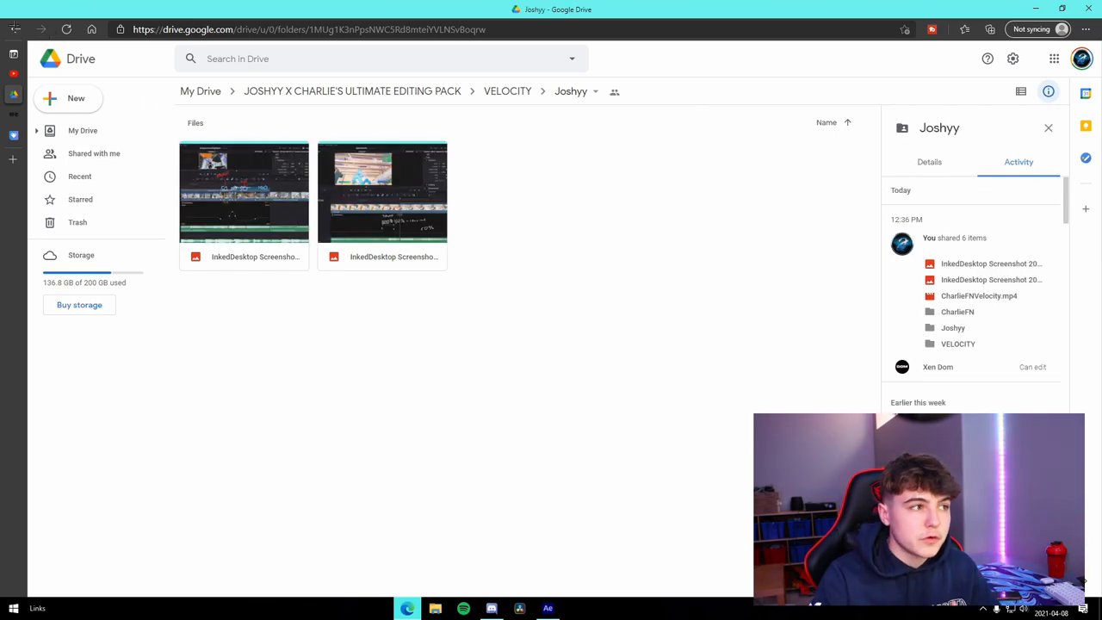
{"action": "left_click", "coordinate": [508, 91]}
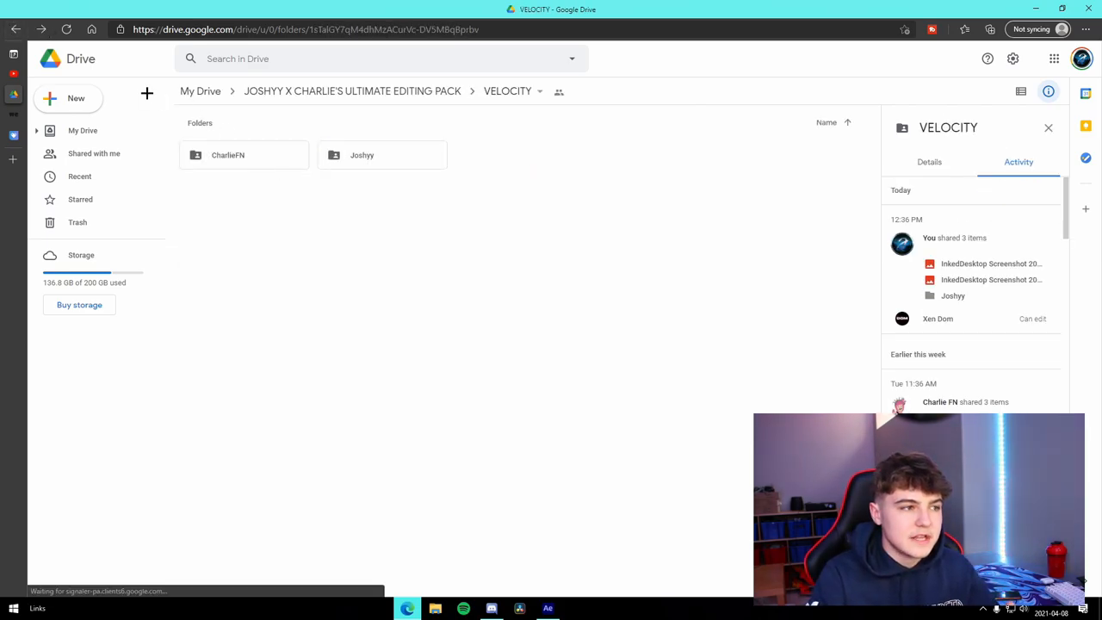